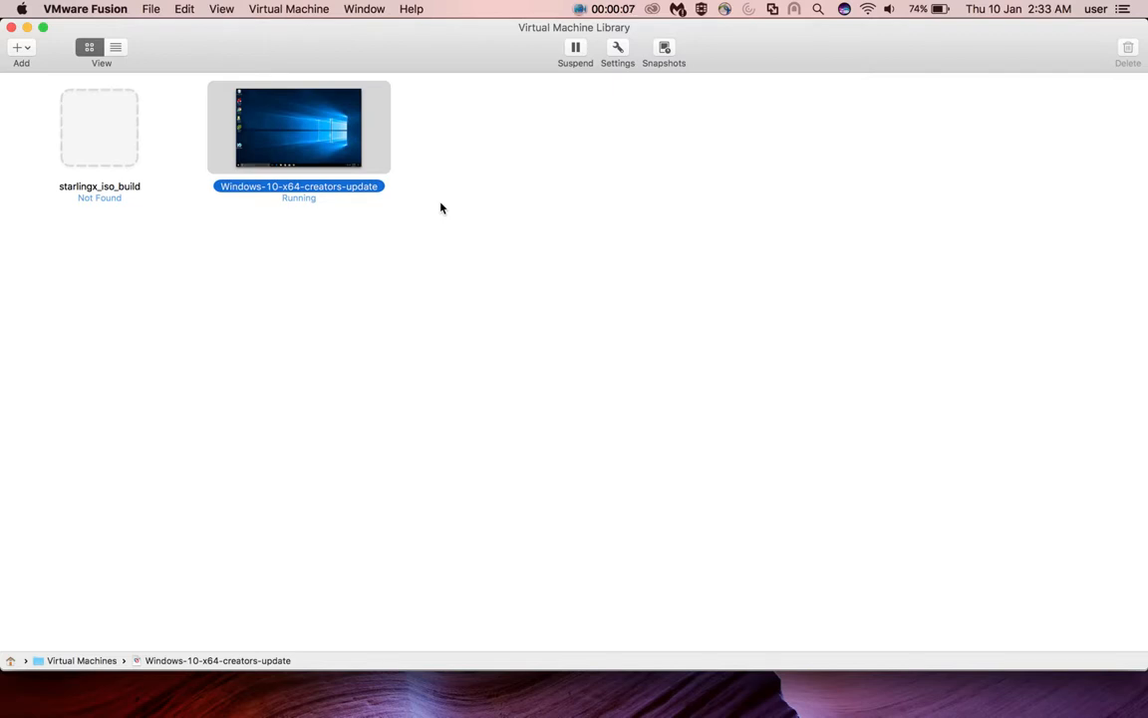
pyautogui.moveTo(224, 168)
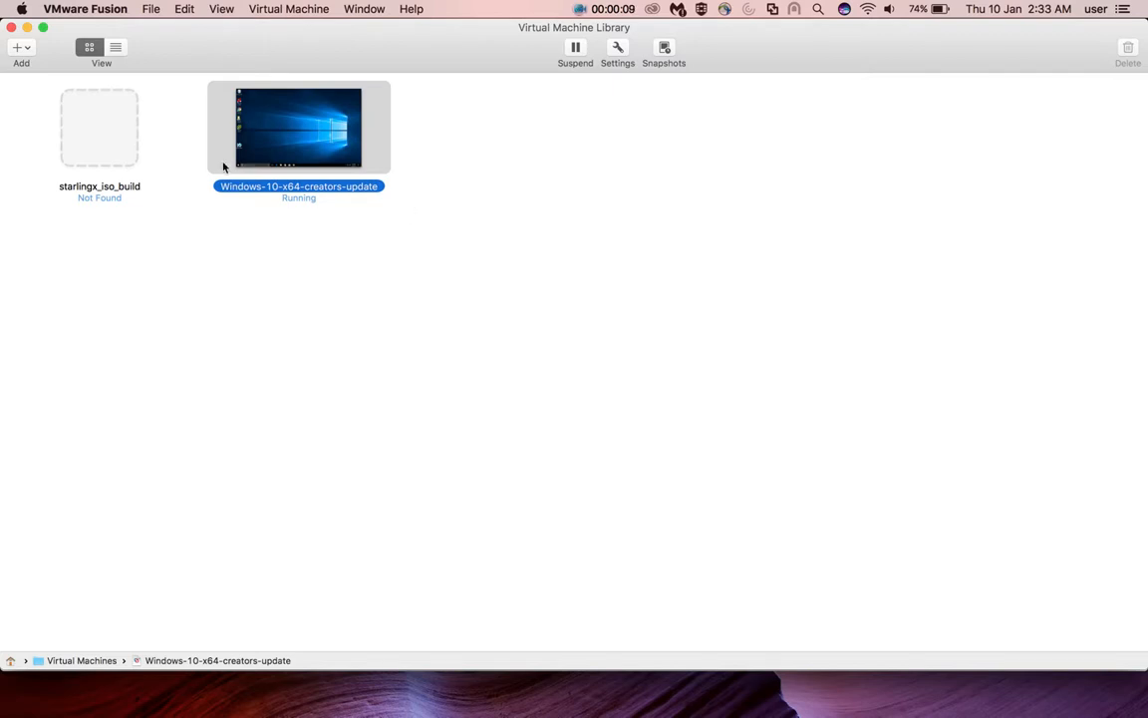
pyautogui.moveTo(153, 28)
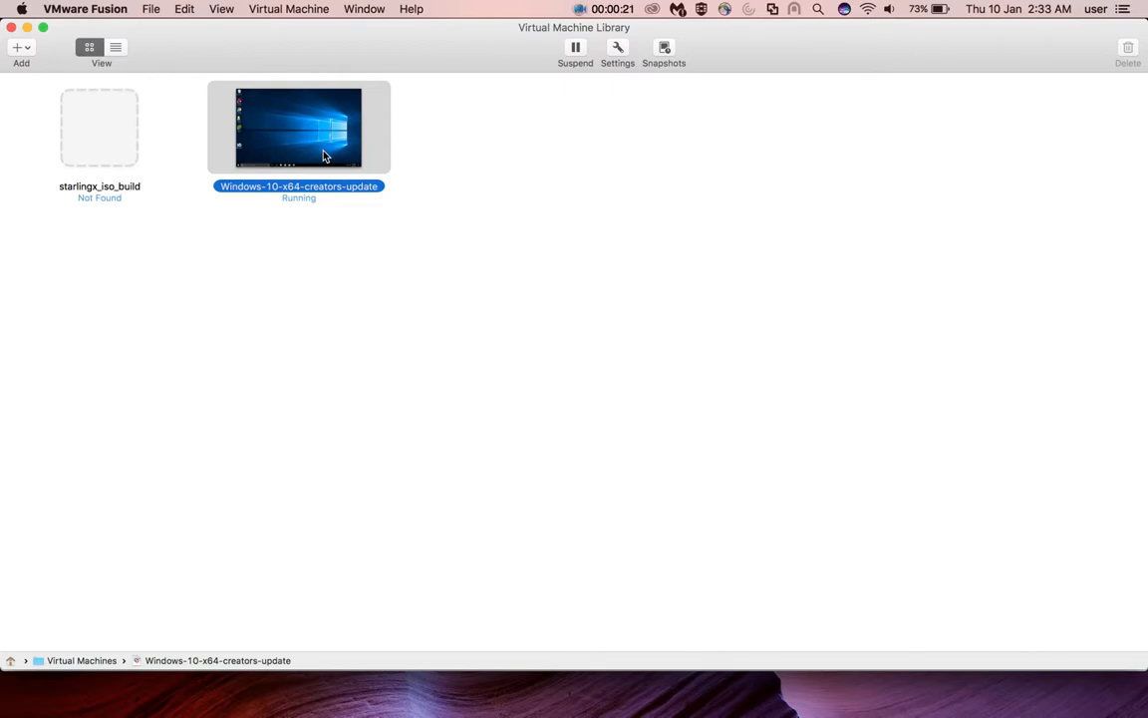
pyautogui.moveTo(299, 156)
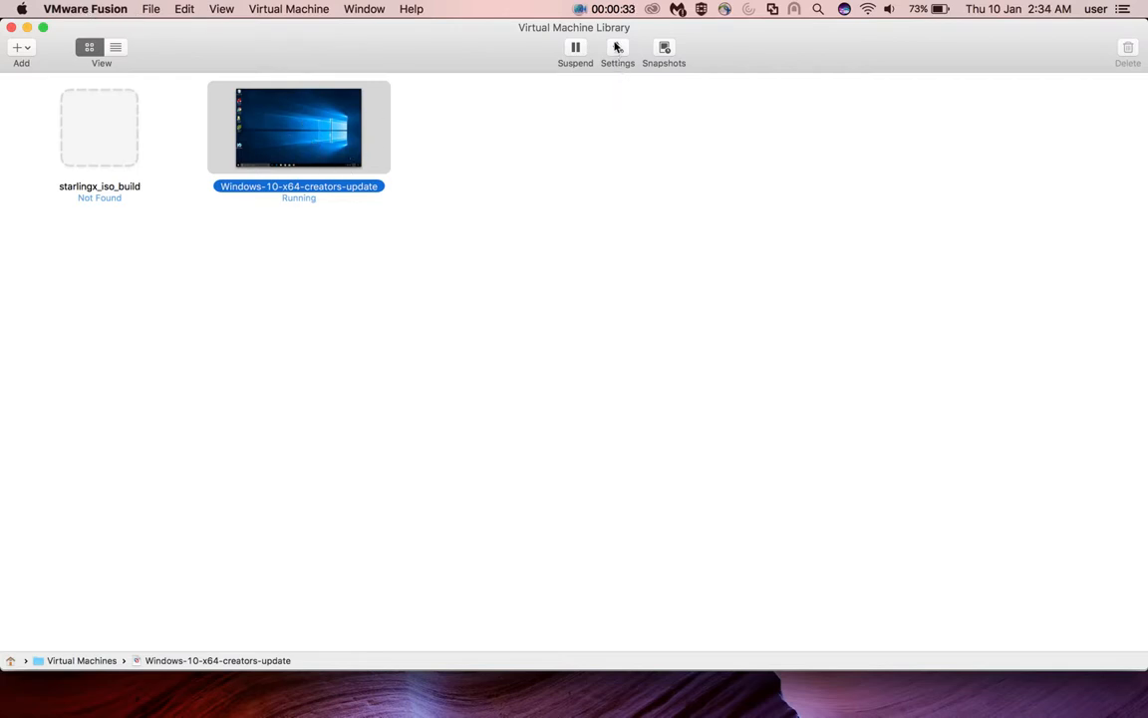
# Step: Enable Shared Folders in Sharing settings and add the cpython folder as Read & Write
pyautogui.click(618, 50)
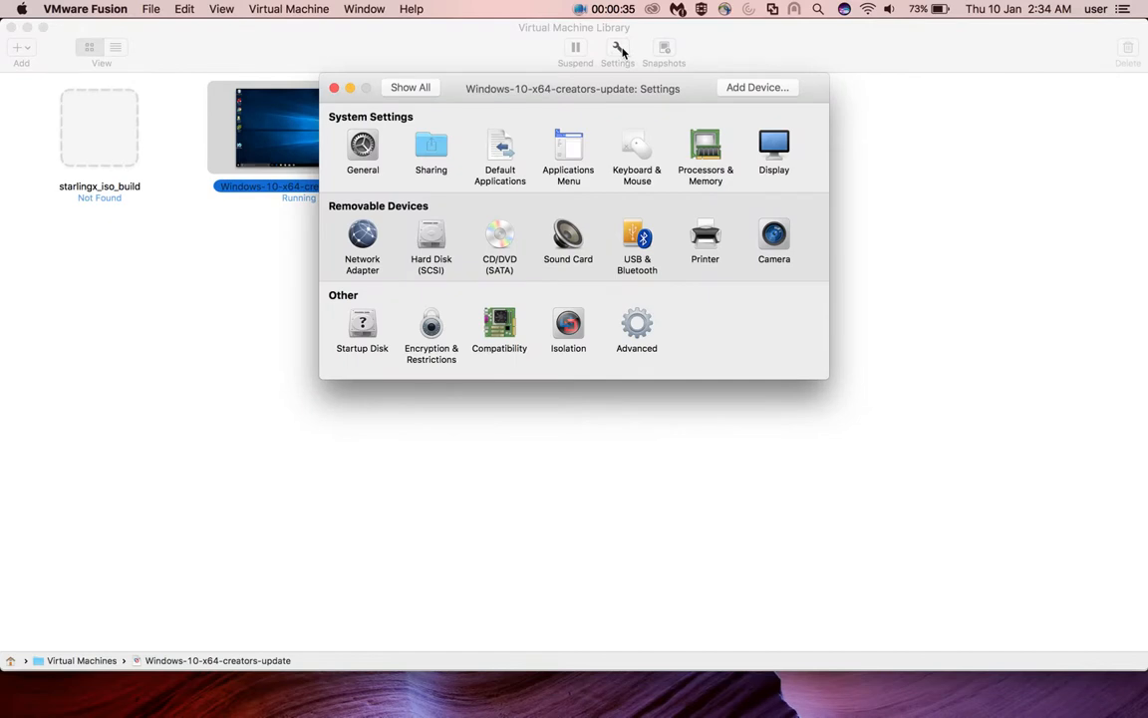
pyautogui.click(430, 150)
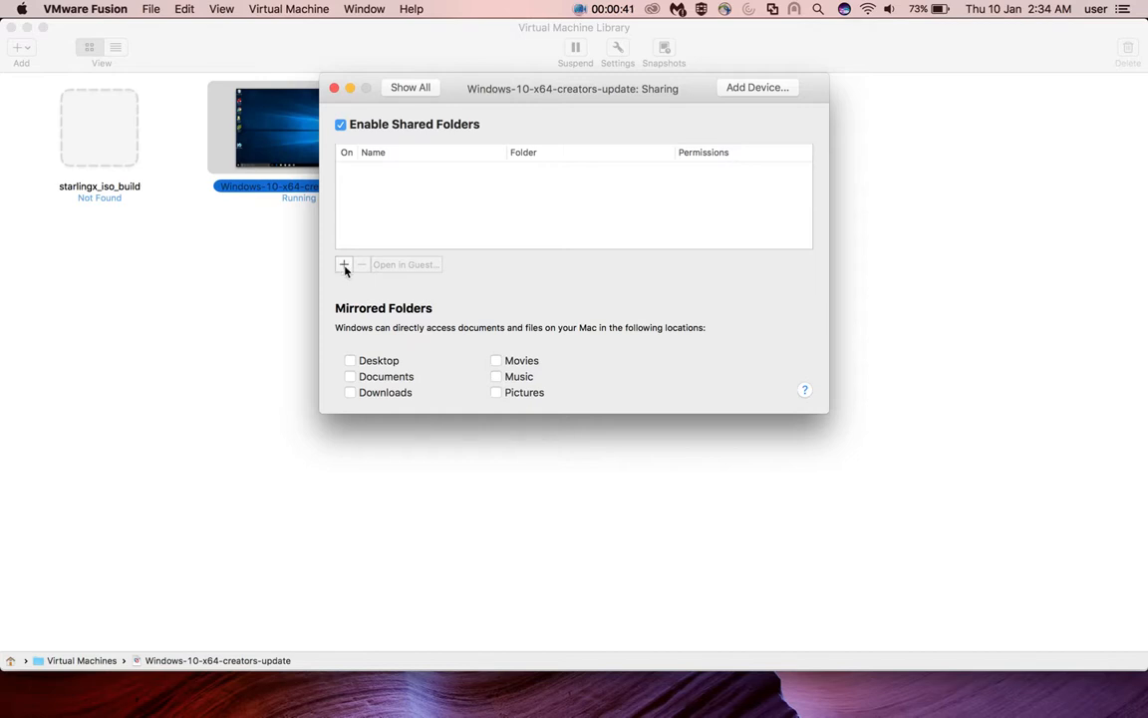
pyautogui.click(343, 263)
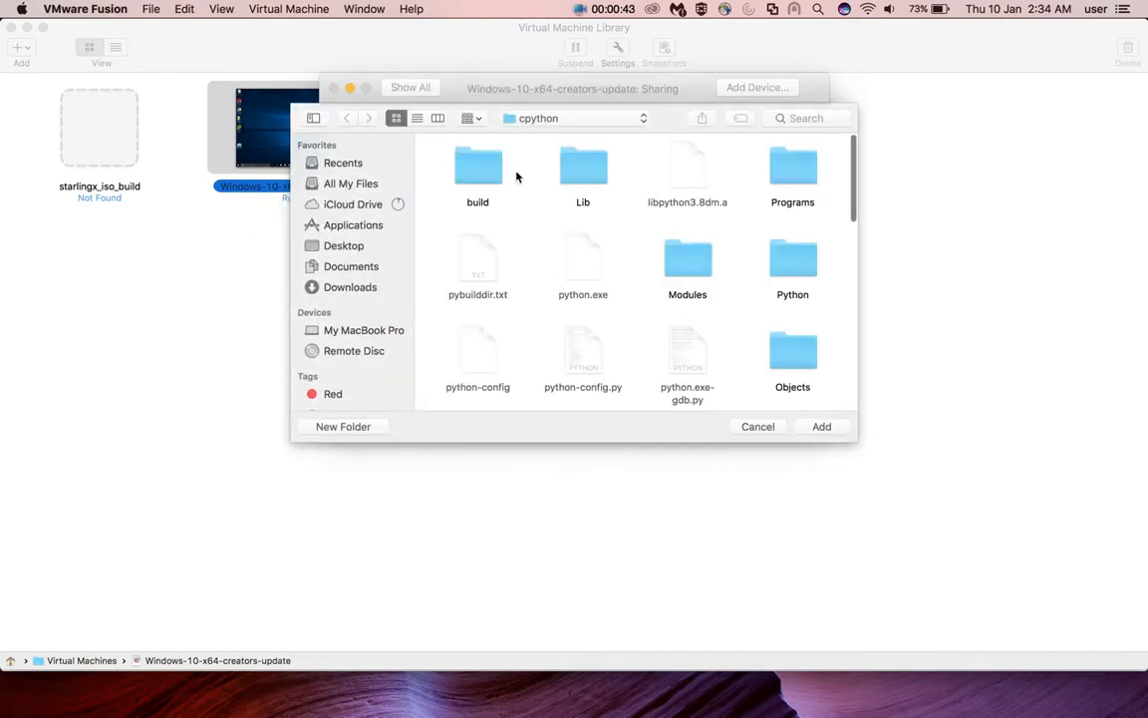
pyautogui.click(575, 117)
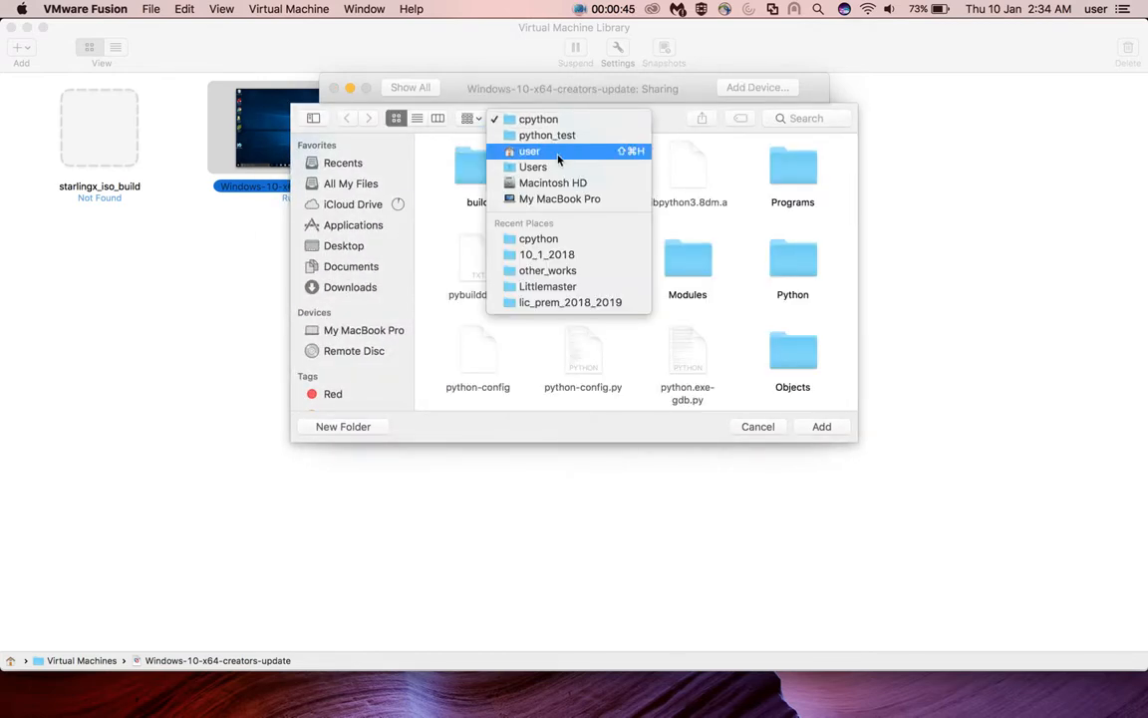
pyautogui.moveTo(538, 120)
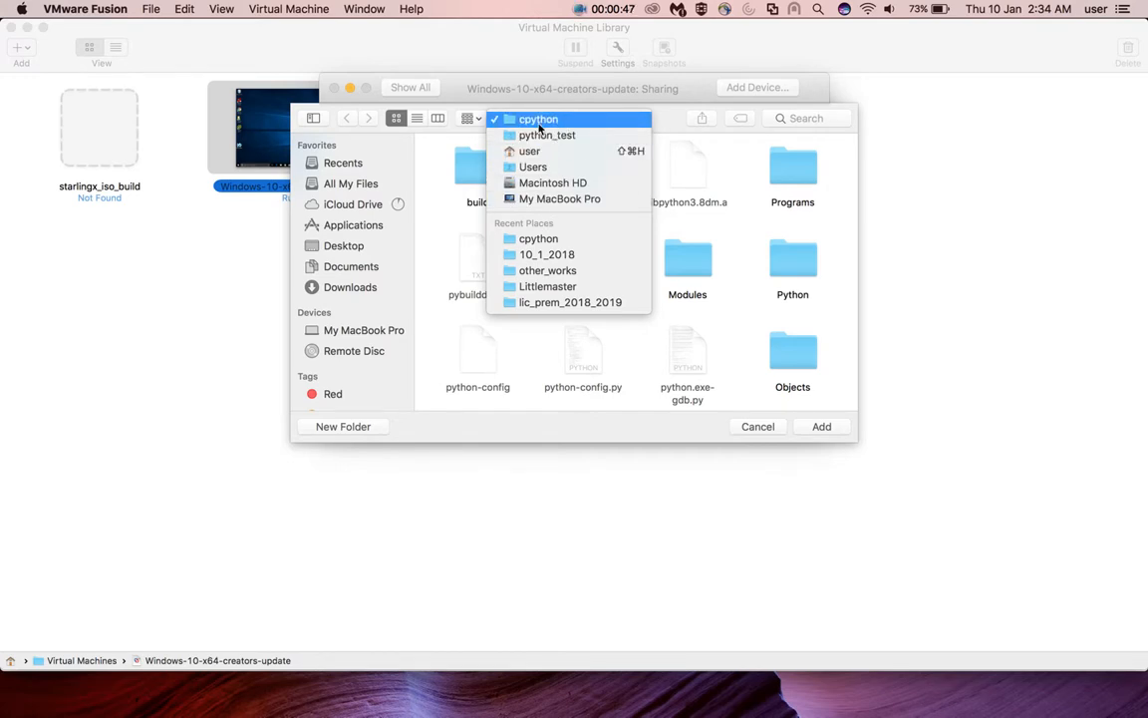
pyautogui.click(539, 120)
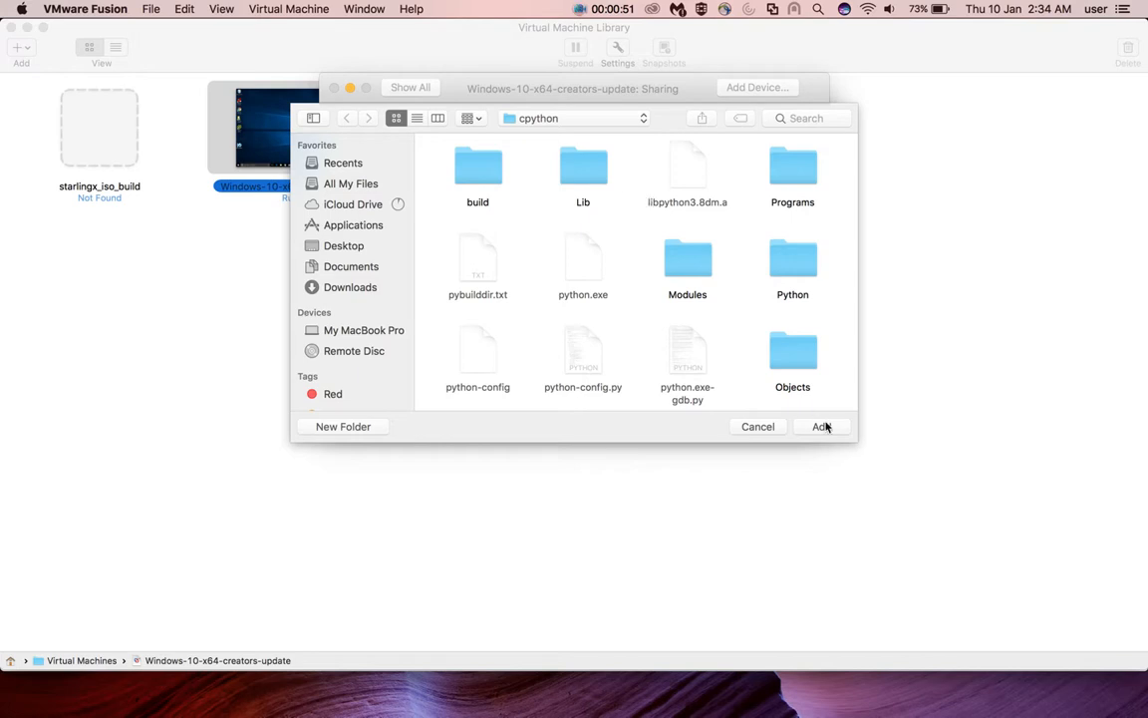
pyautogui.click(821, 427)
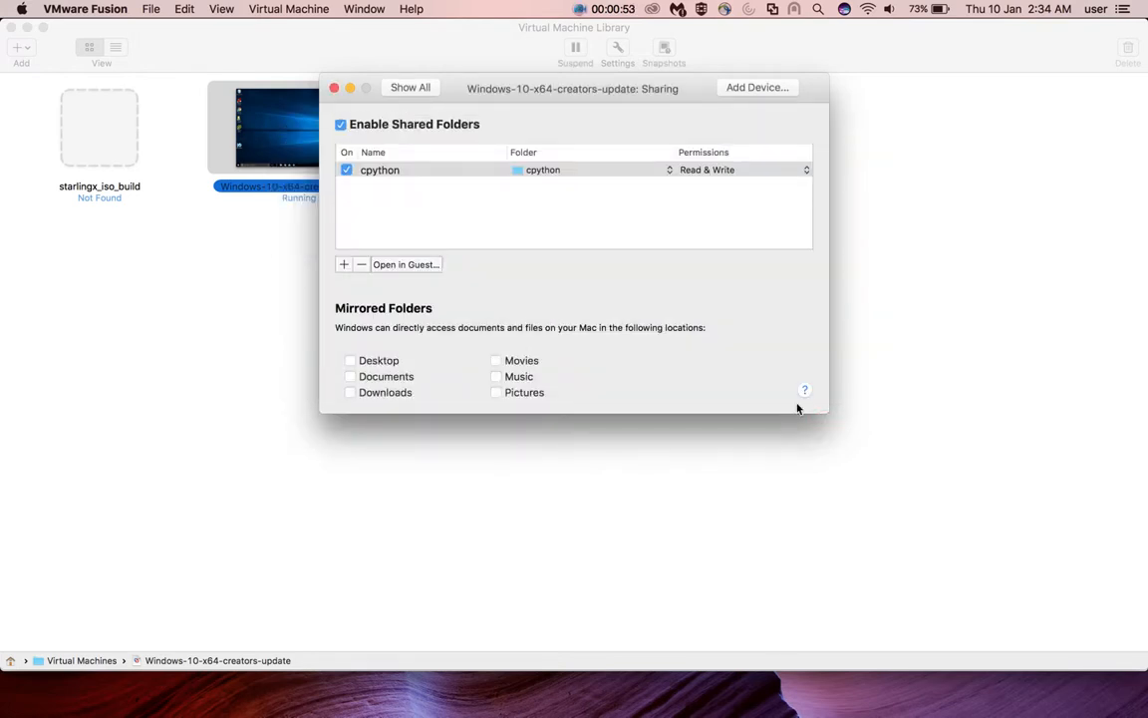
pyautogui.moveTo(514, 179)
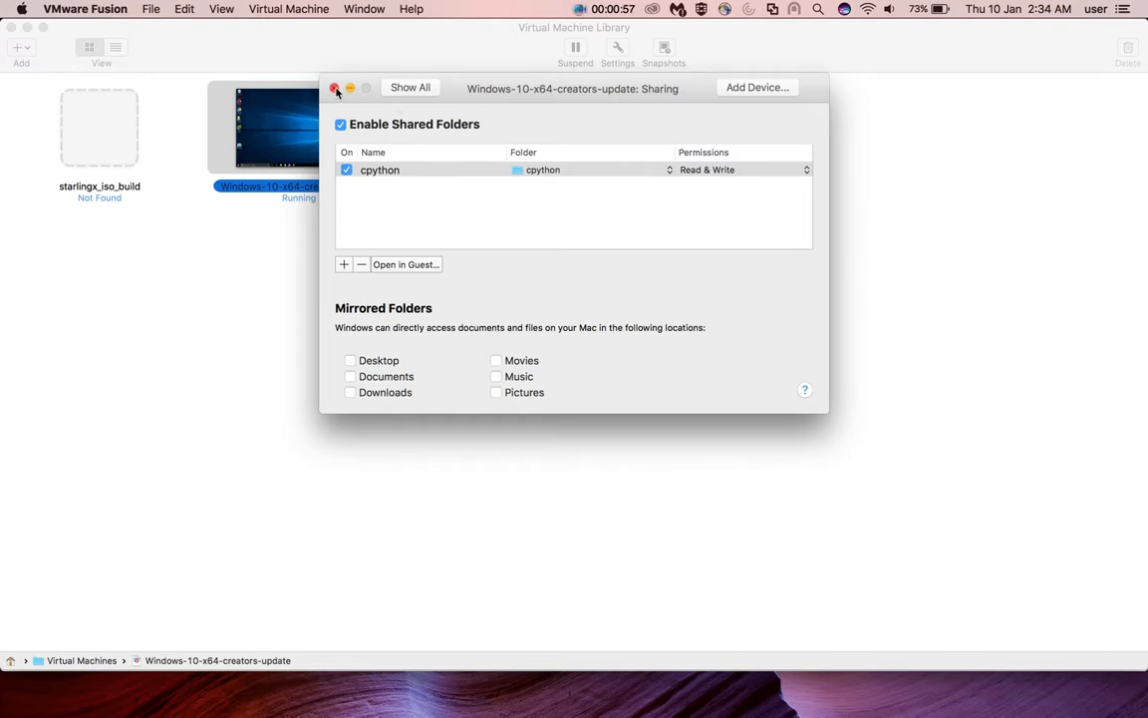
# Step: Close the sharing settings and show the running Windows 10 VM's command menu in the library
pyautogui.click(335, 88)
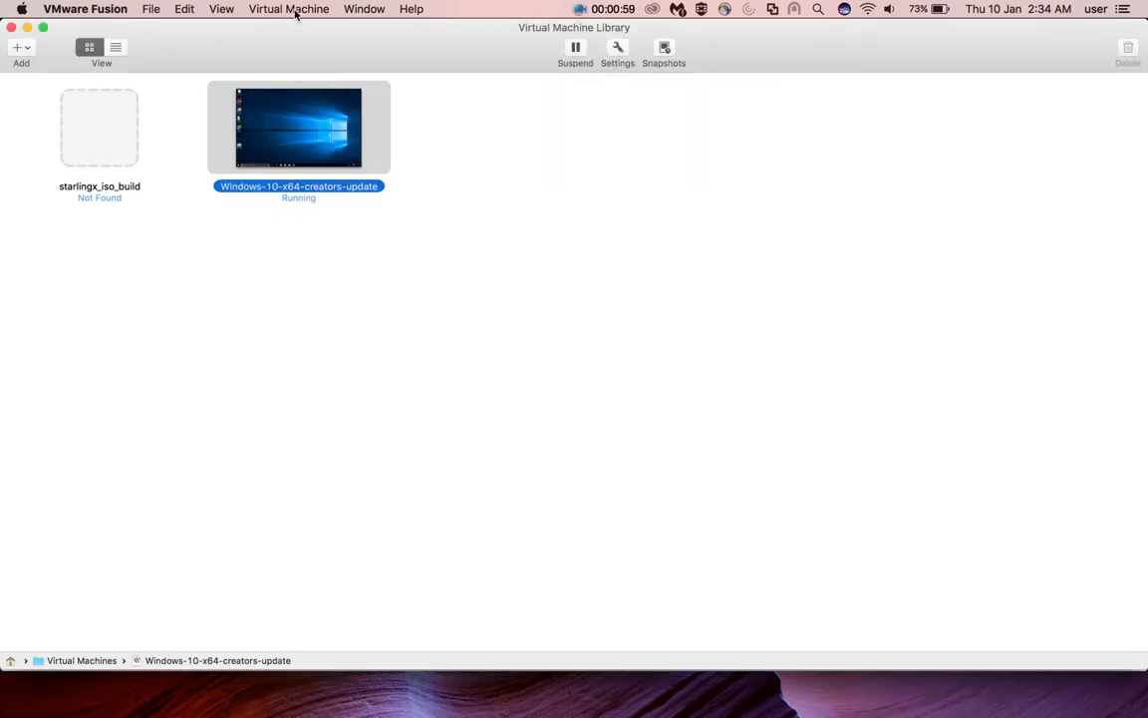
pyautogui.click(289, 8)
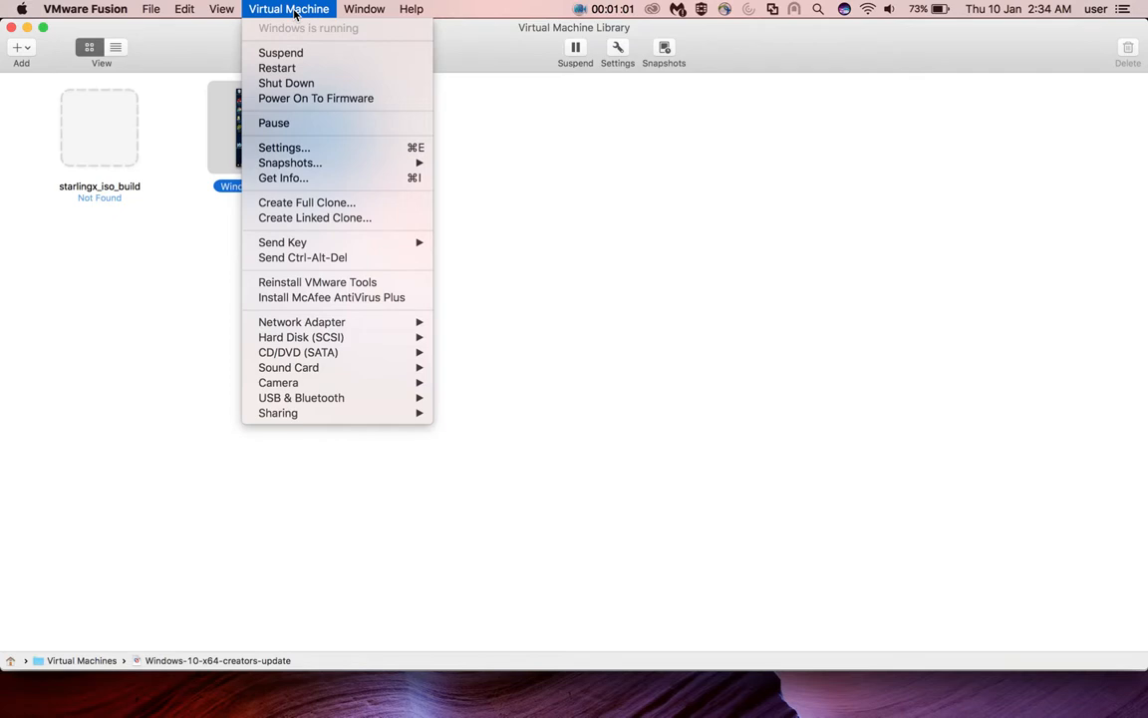
pyautogui.moveTo(317, 284)
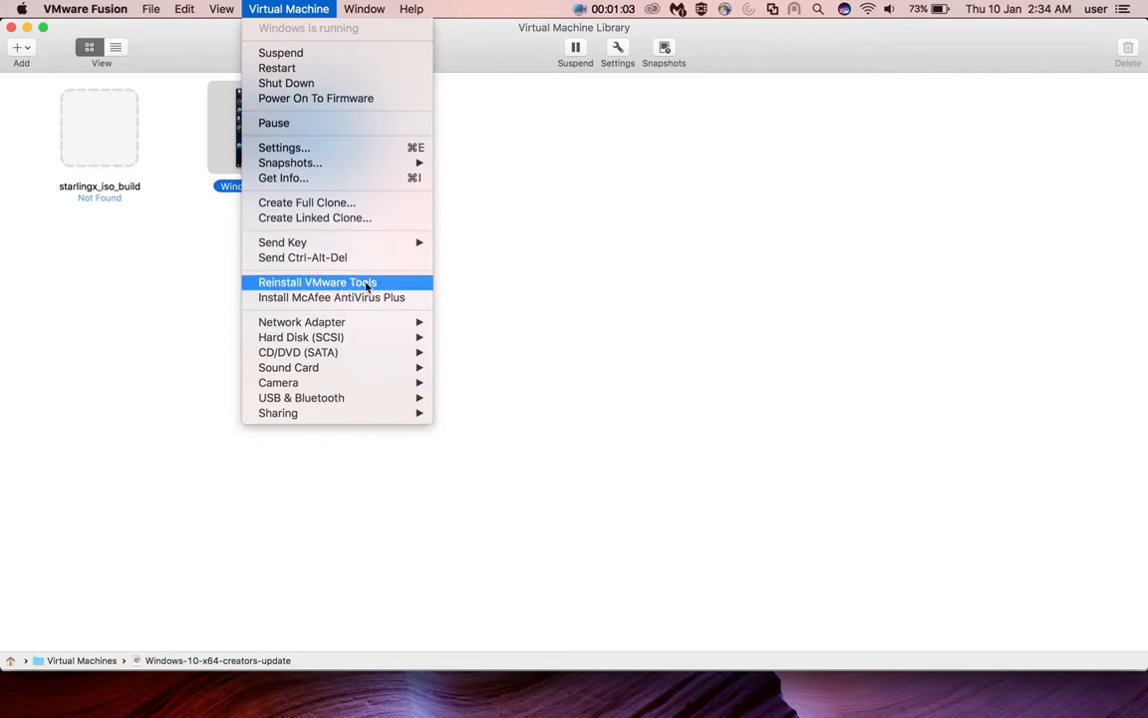
pyautogui.moveTo(343, 287)
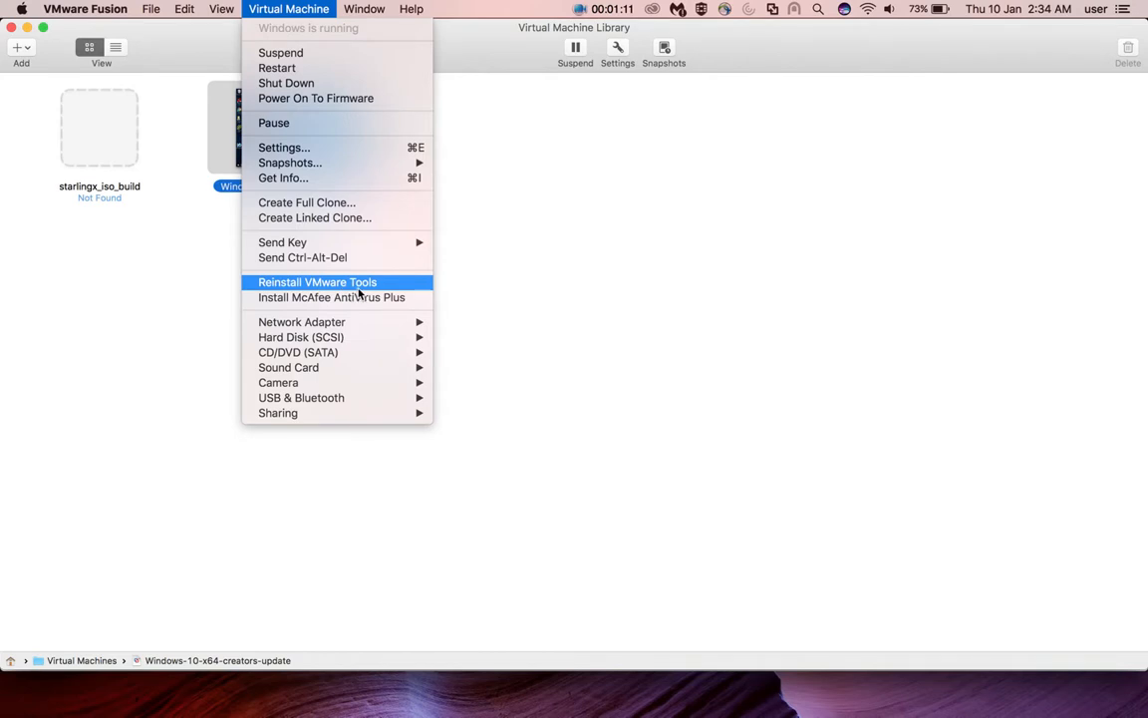
pyautogui.moveTo(349, 289)
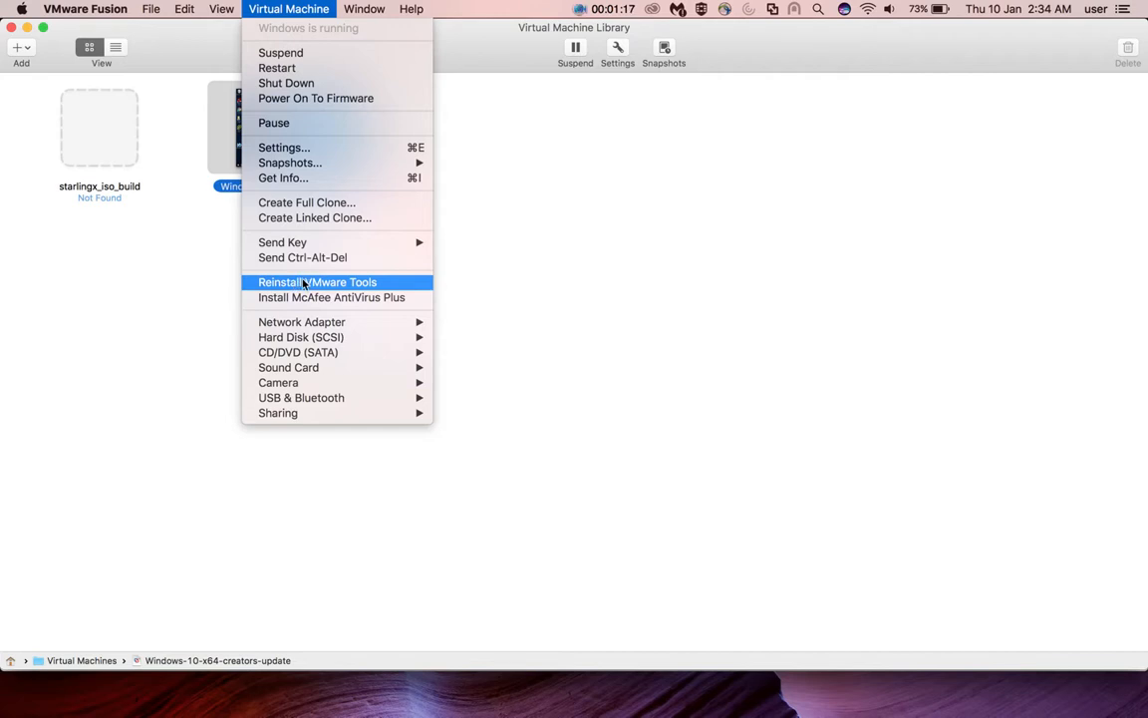
pyautogui.moveTo(374, 291)
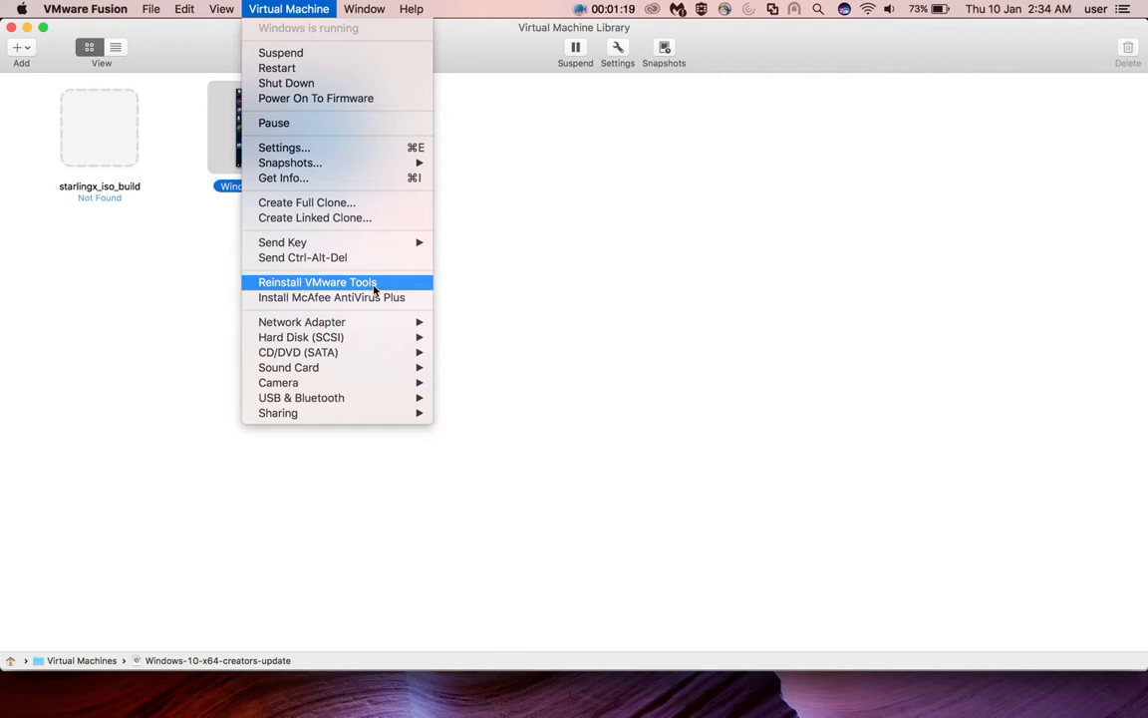
pyautogui.moveTo(269, 291)
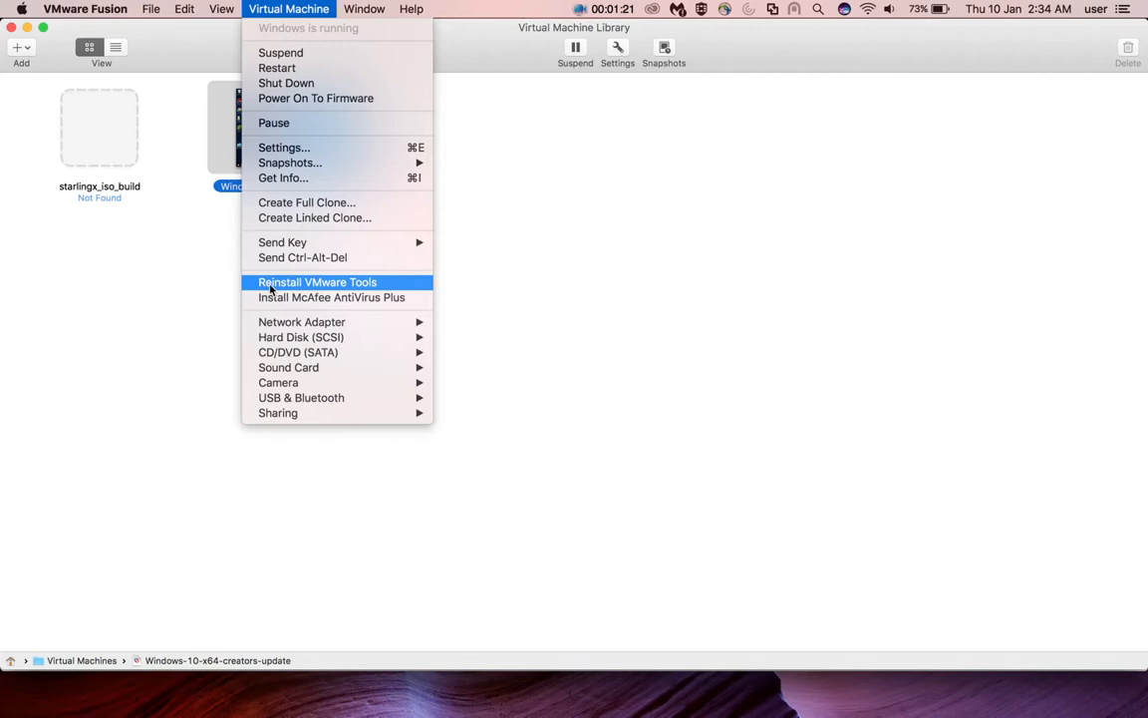
pyautogui.moveTo(381, 287)
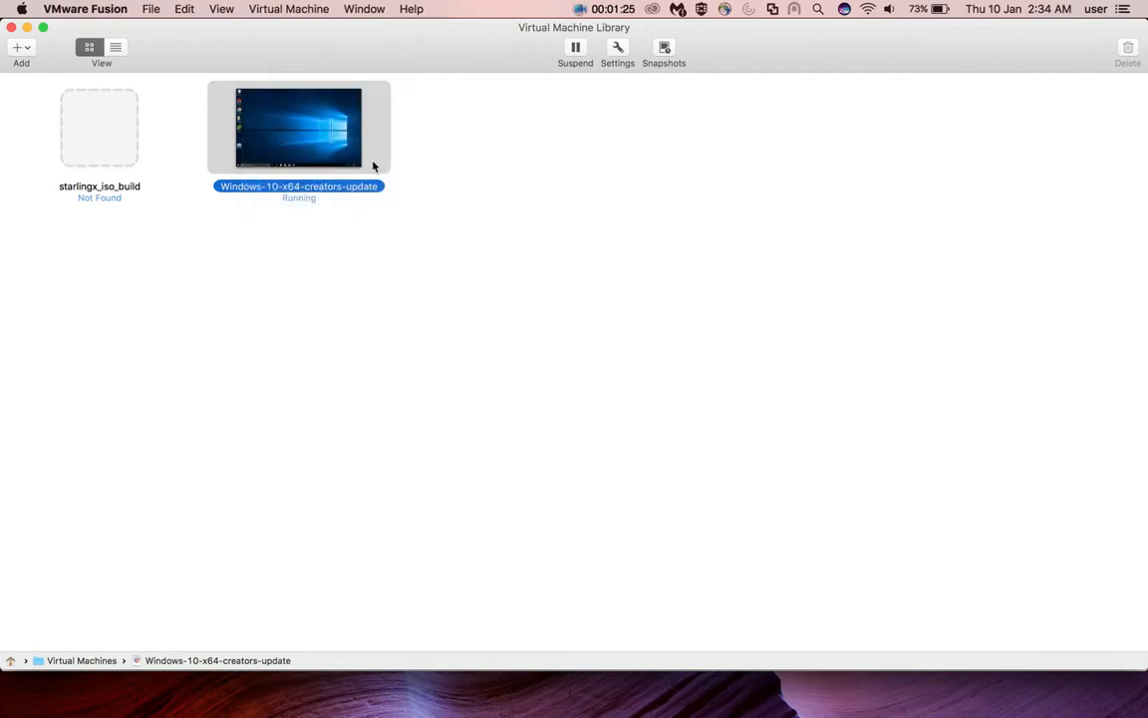
# Step: Enter the Windows 10 VM and browse File Explorer to the Shared Folders (Z:) drive
pyautogui.doubleClick(299, 128)
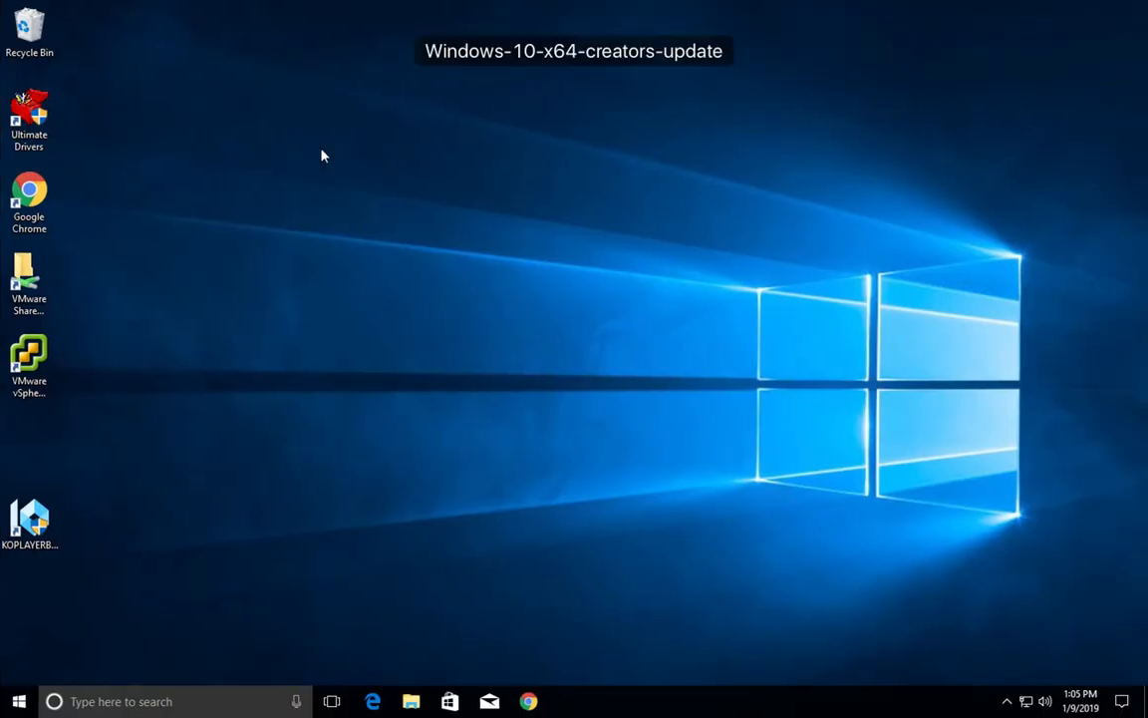
pyautogui.moveTo(528, 155)
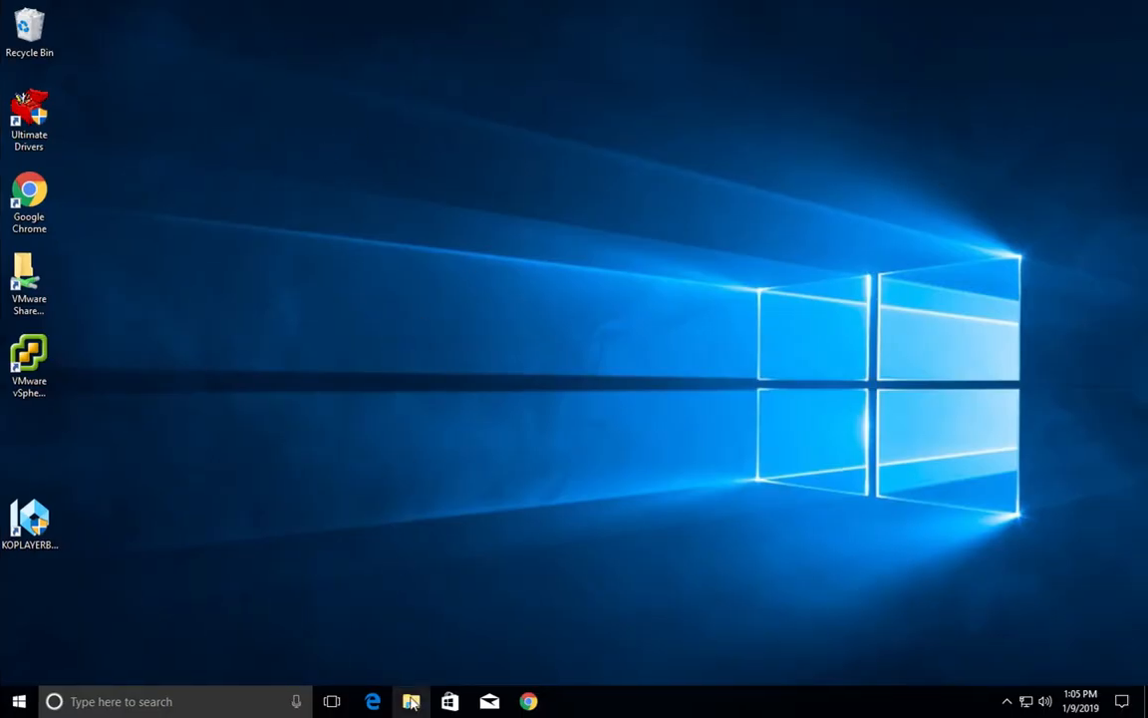
pyautogui.click(411, 702)
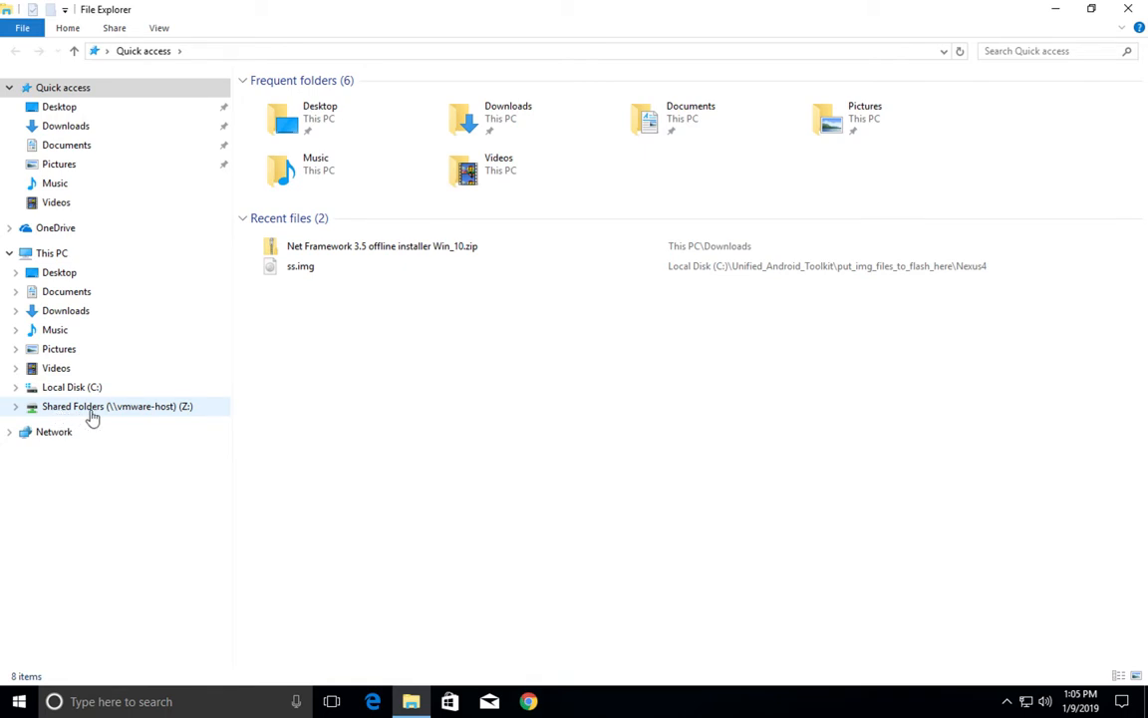
pyautogui.moveTo(143, 416)
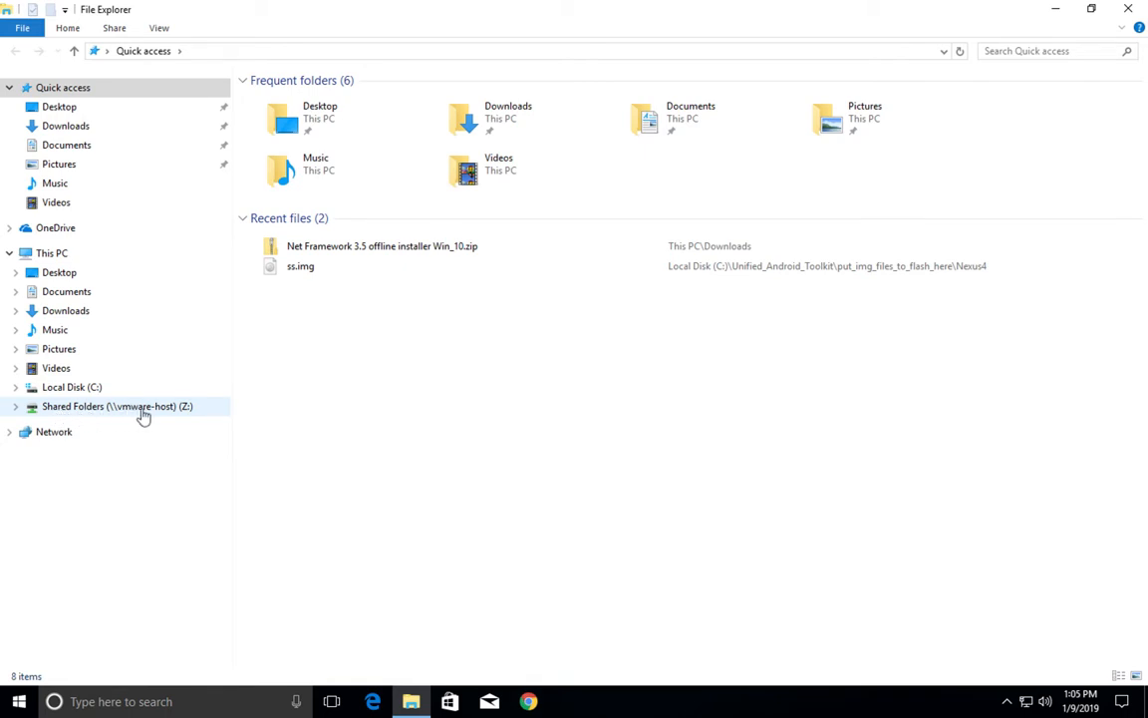
pyautogui.moveTo(168, 417)
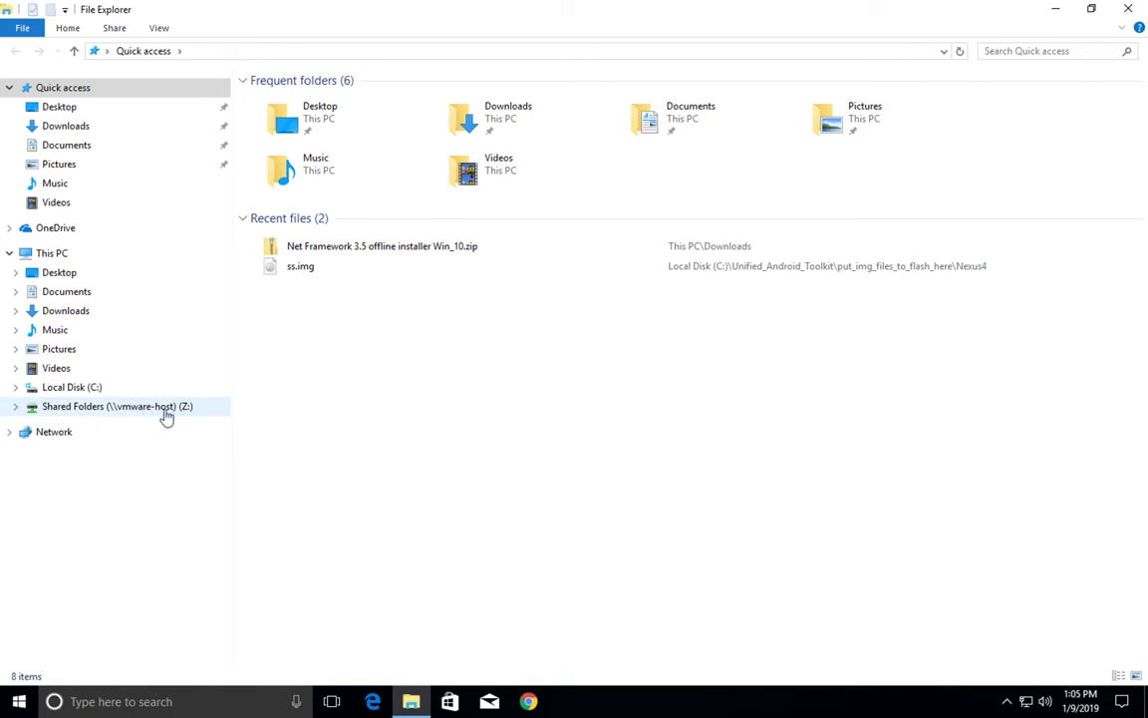
pyautogui.doubleClick(117, 407)
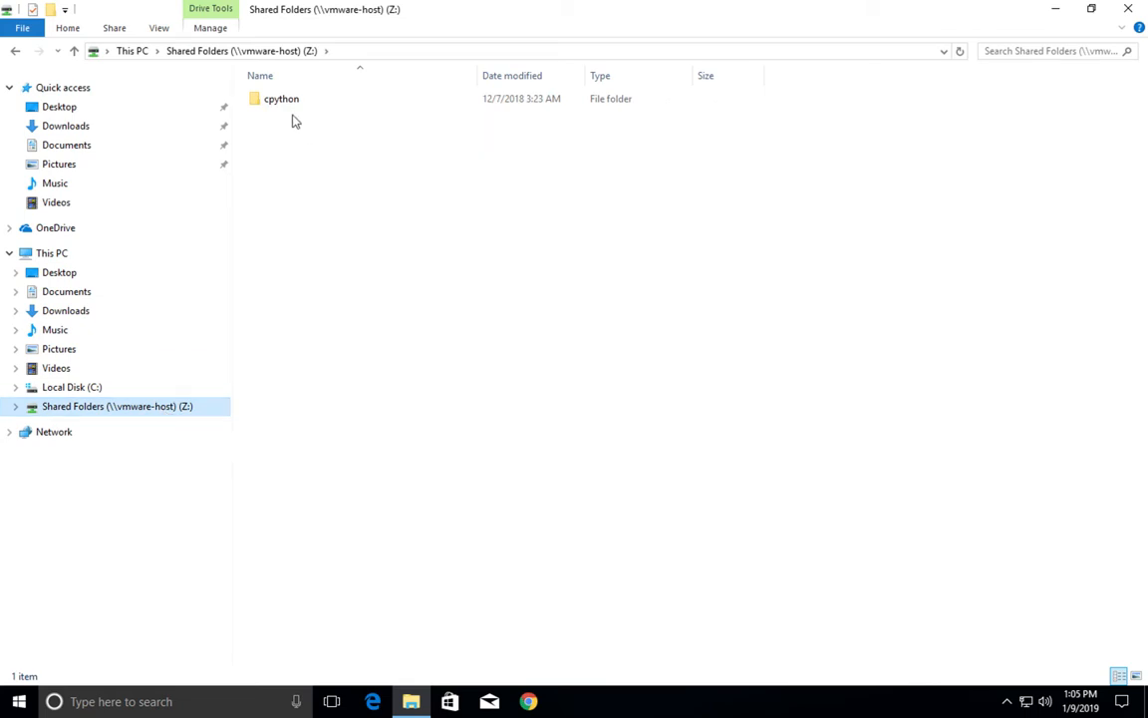
# Step: Browse into the shared cpython folder, then return to the Shared Folders drive
pyautogui.click(281, 98)
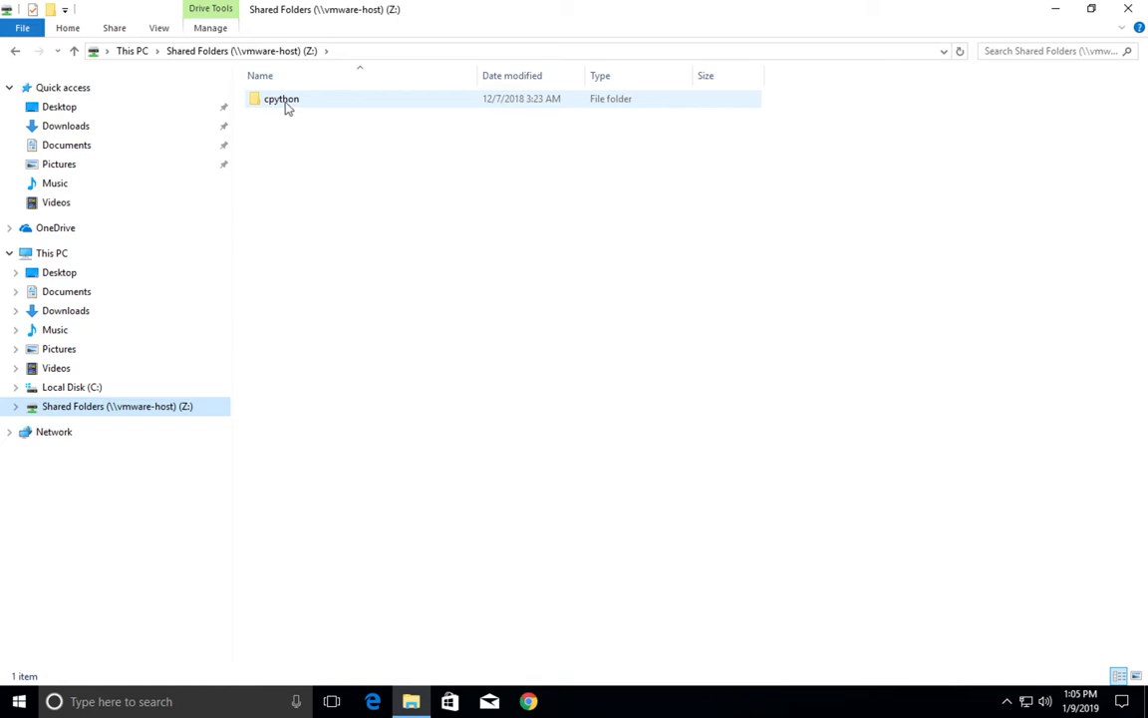
pyautogui.doubleClick(281, 98)
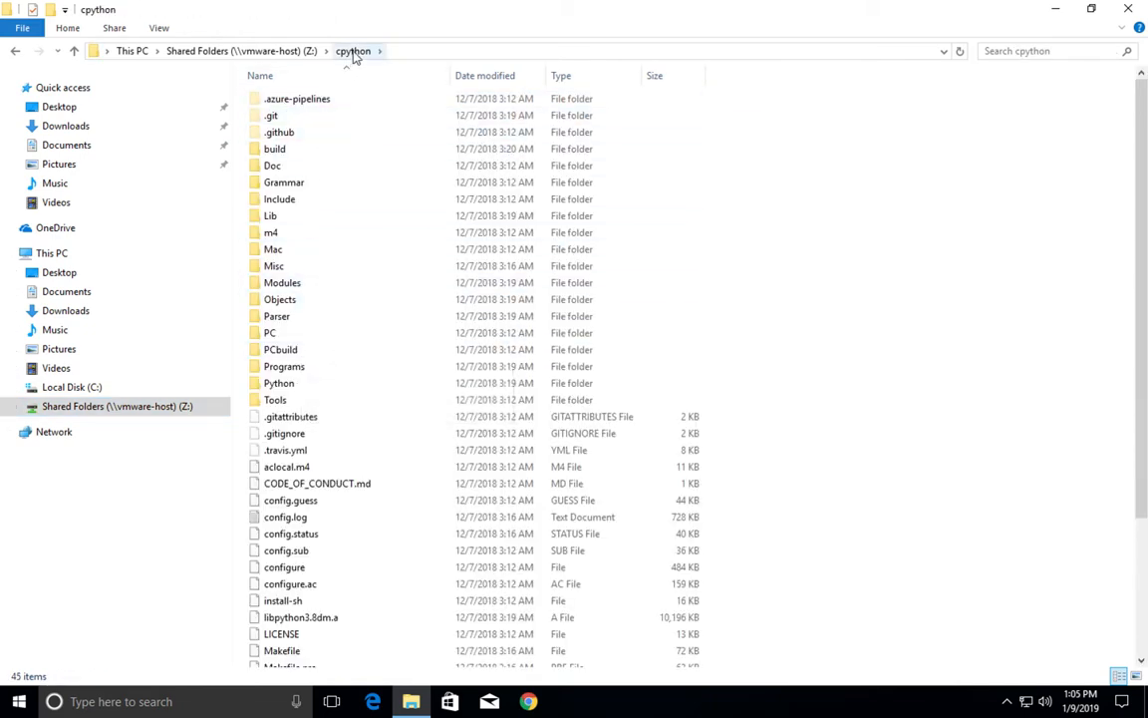
pyautogui.click(116, 407)
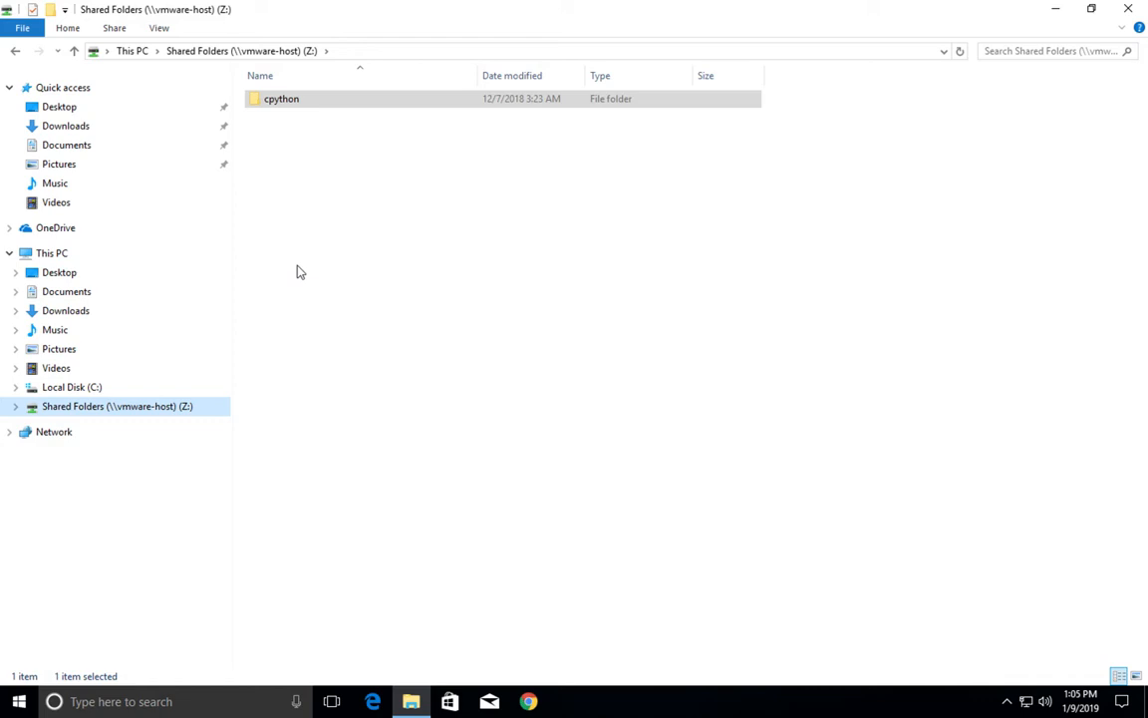
pyautogui.moveTo(379, 442)
pyautogui.write('con')
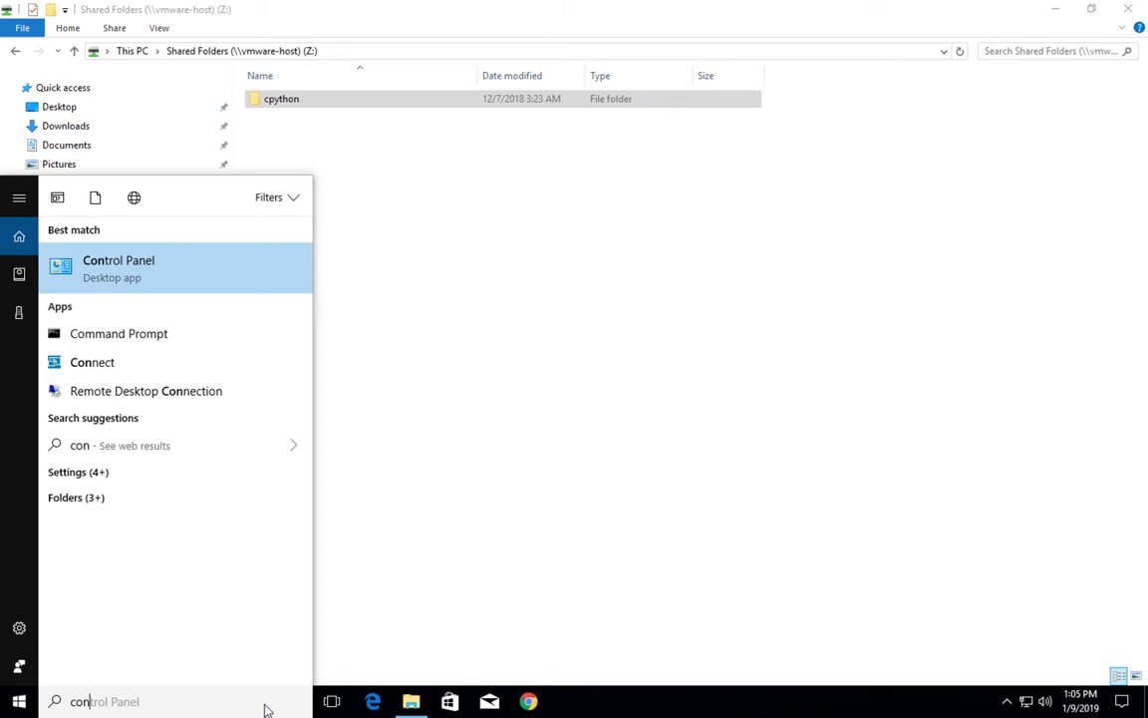
# Step: Show Control Panel's Programs and Features list with VMware Tools 10.1.6 picked out
pyautogui.click(119, 268)
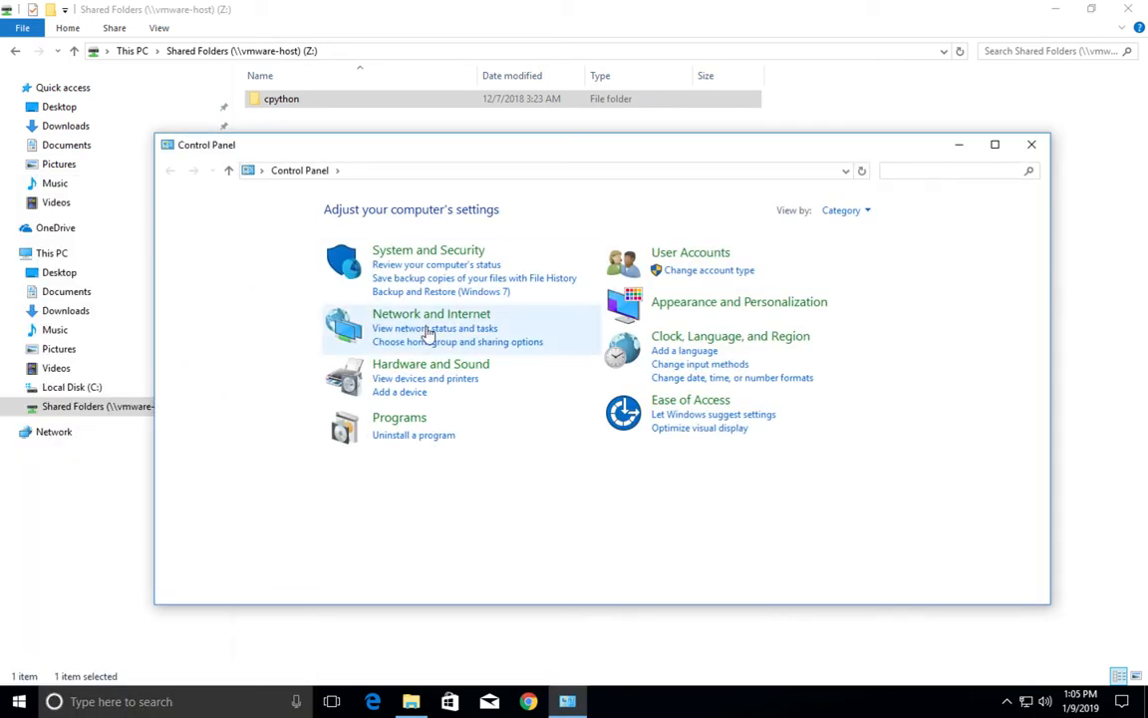
pyautogui.click(398, 417)
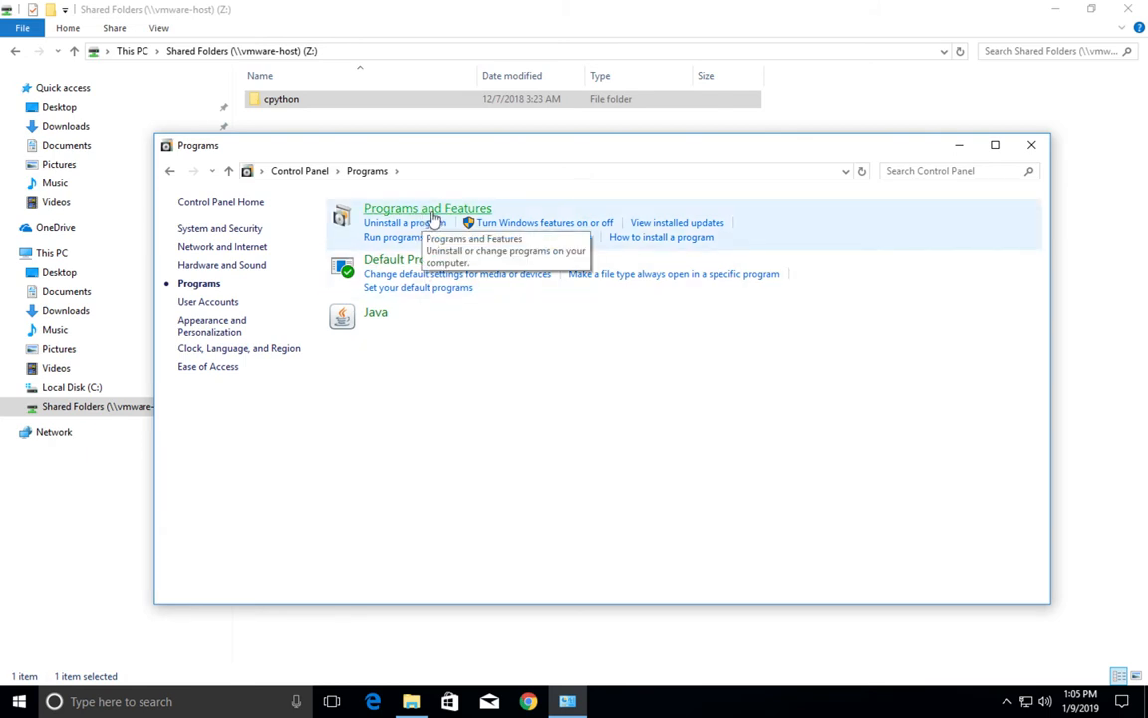
pyautogui.click(426, 209)
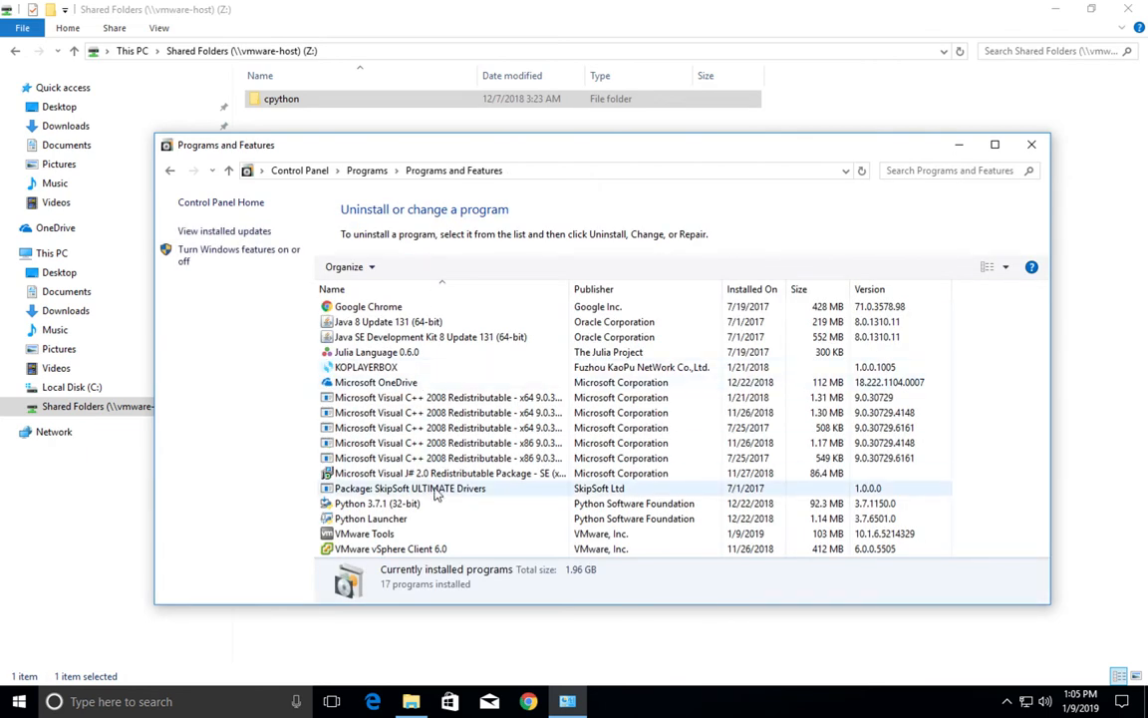
pyautogui.click(363, 534)
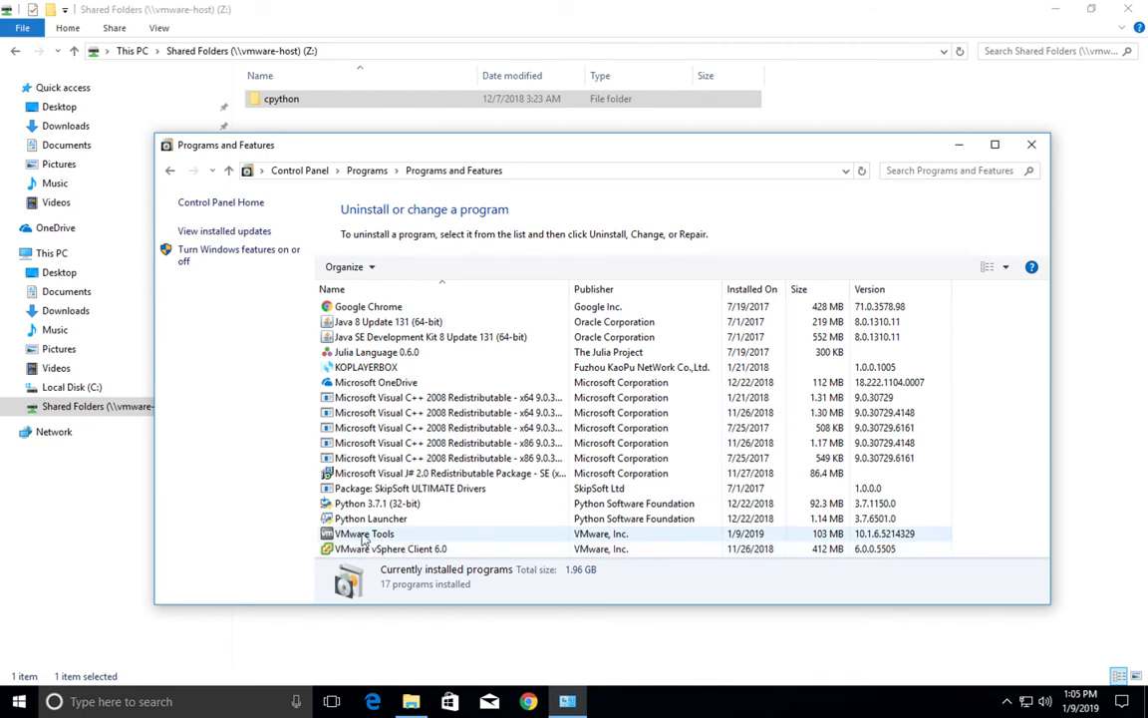
pyautogui.click(363, 534)
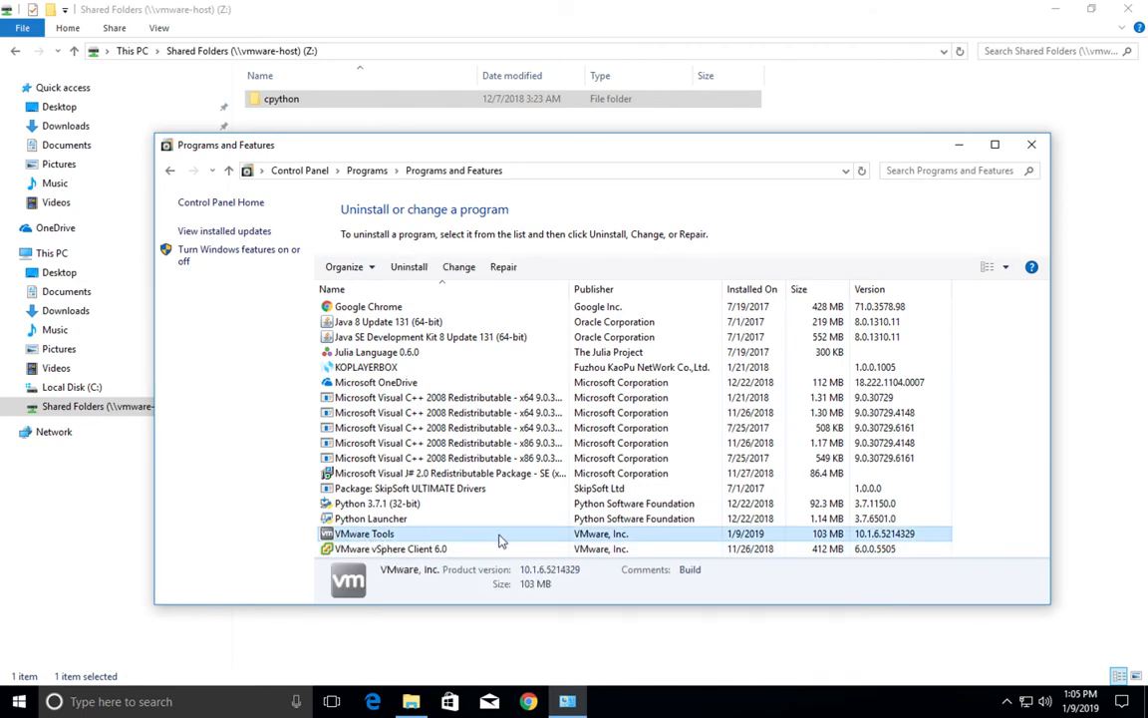
pyautogui.moveTo(469, 542)
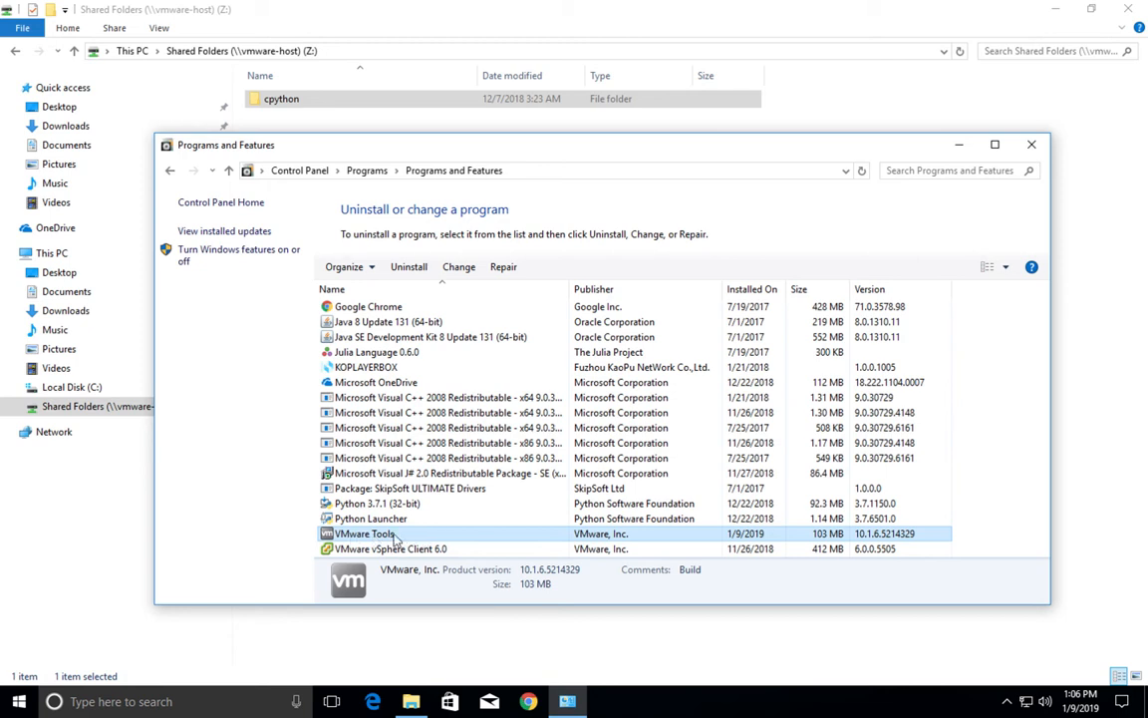
pyautogui.moveTo(224, 373)
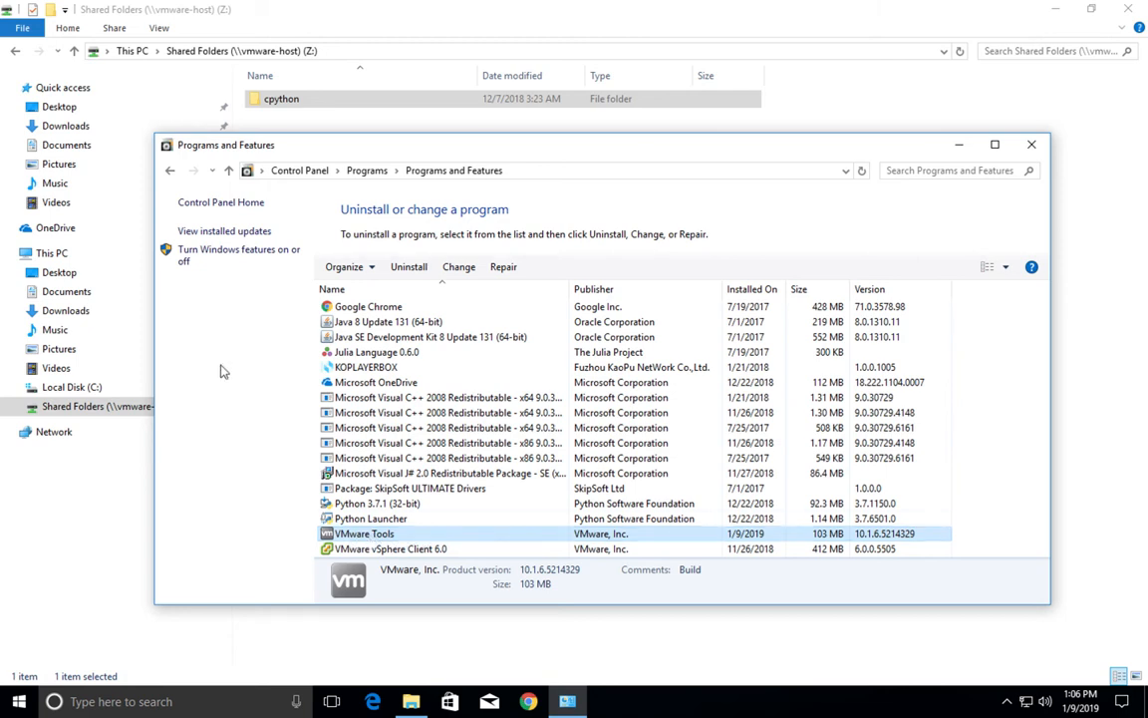